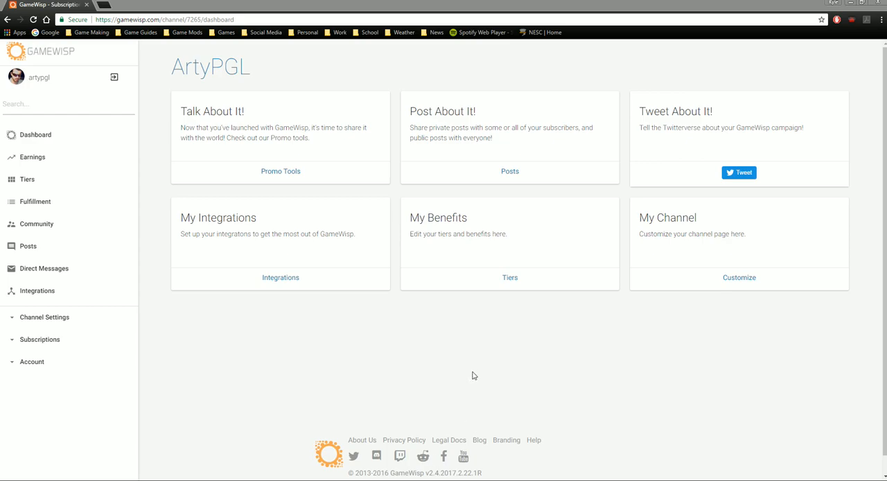
mouse_move(476, 348)
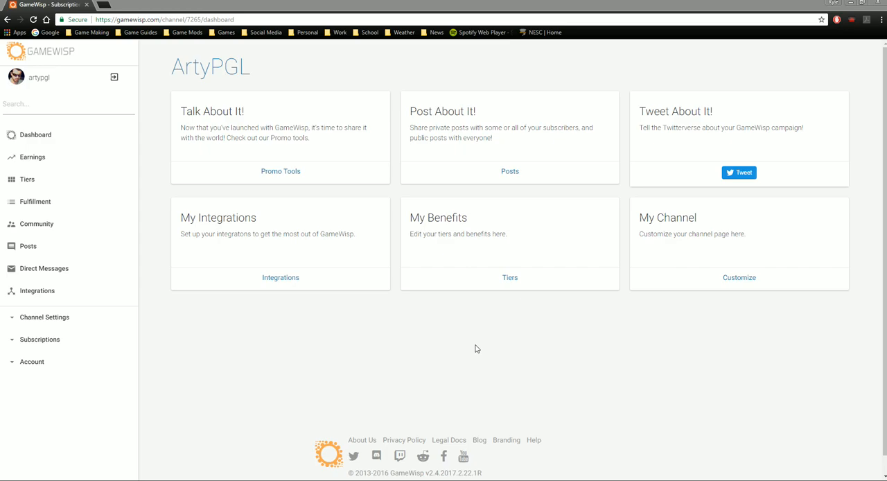
mouse_move(482, 82)
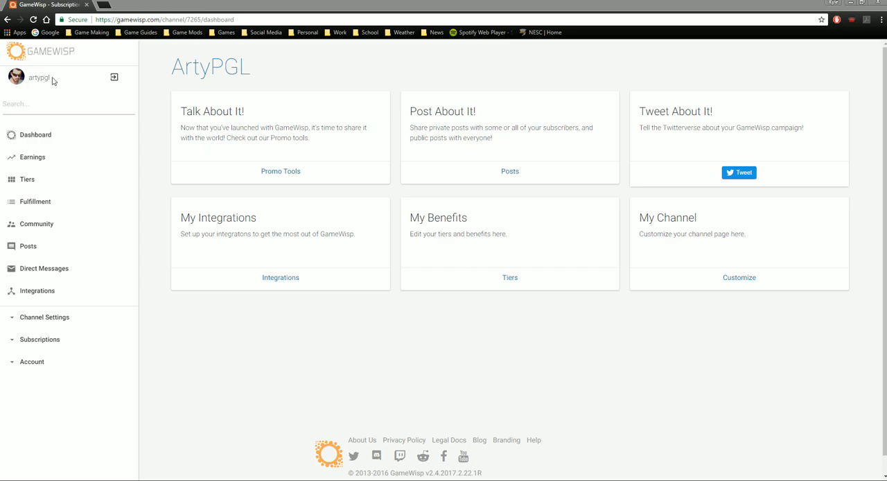
mouse_move(378, 67)
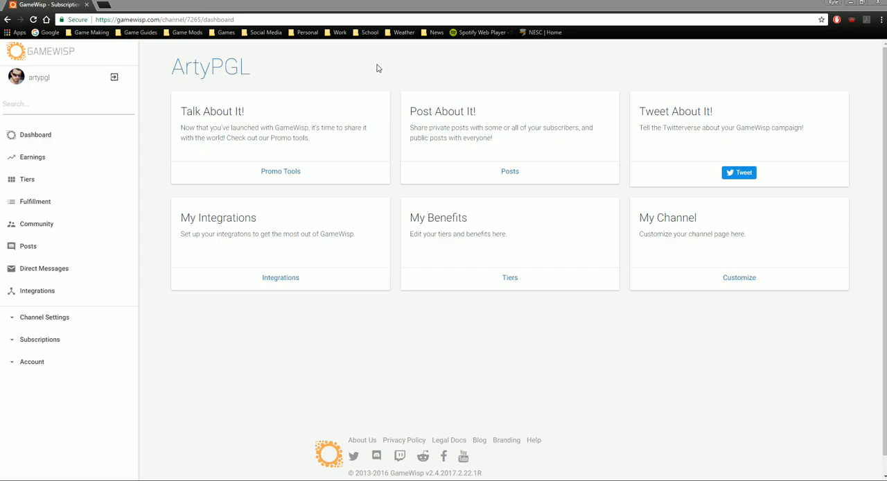
mouse_move(341, 78)
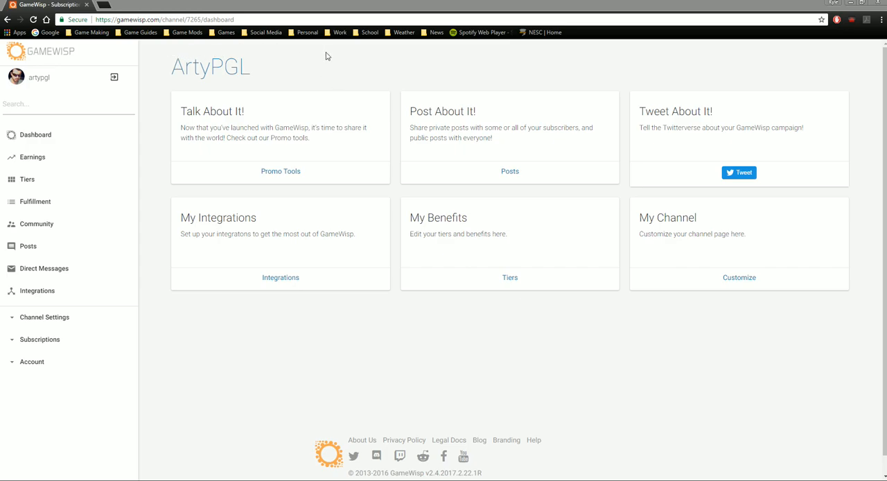
mouse_move(60, 66)
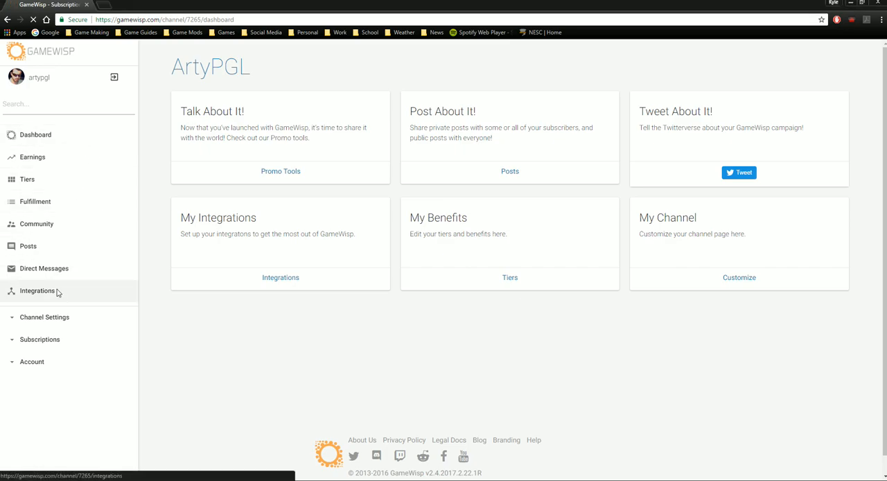
- Open GameWisp's Integrations page to see Discord connected as ArtyStudios
click(37, 290)
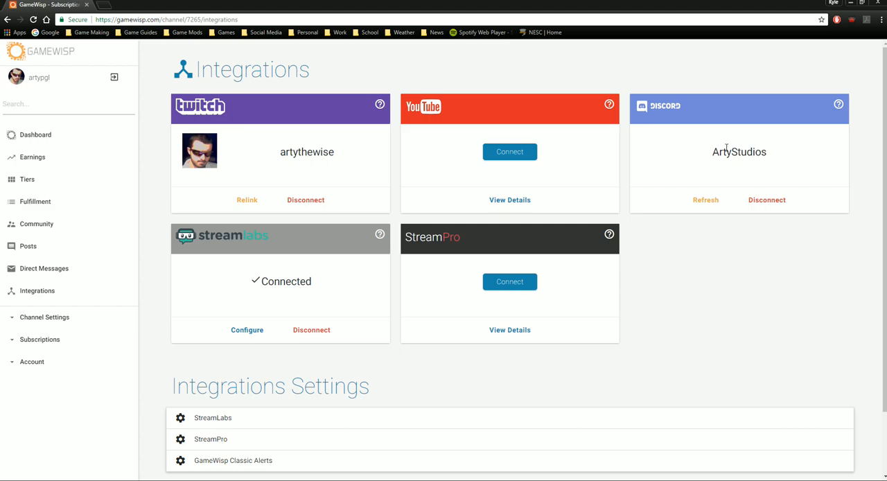
mouse_move(753, 157)
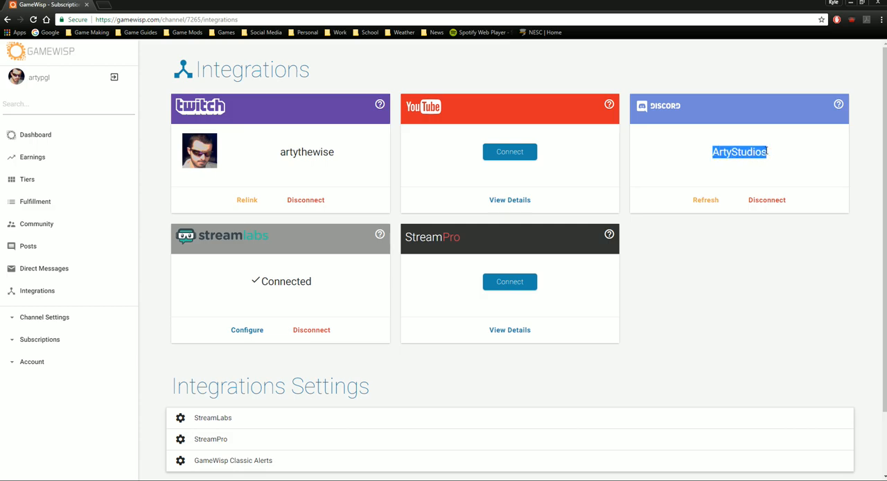
mouse_move(762, 146)
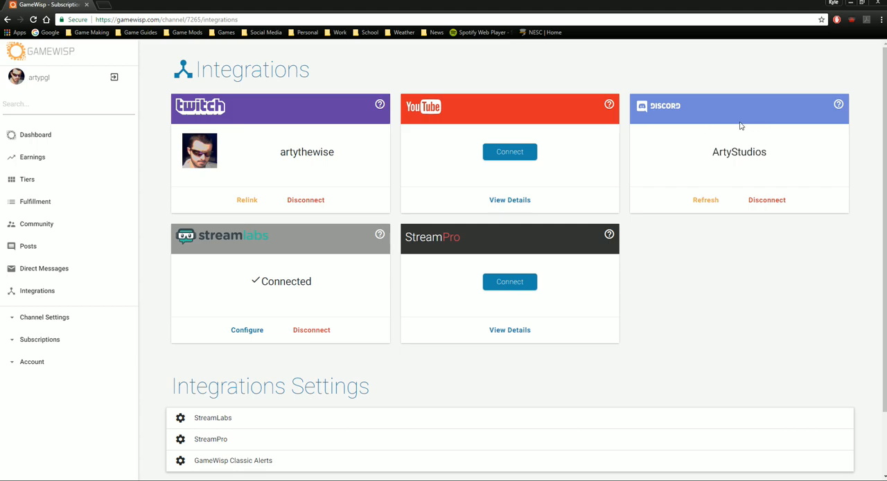
mouse_move(721, 142)
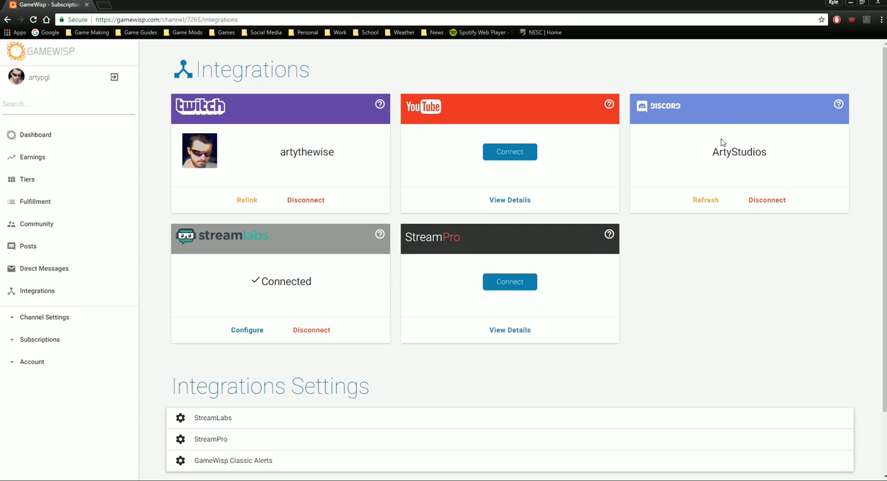
mouse_move(778, 3)
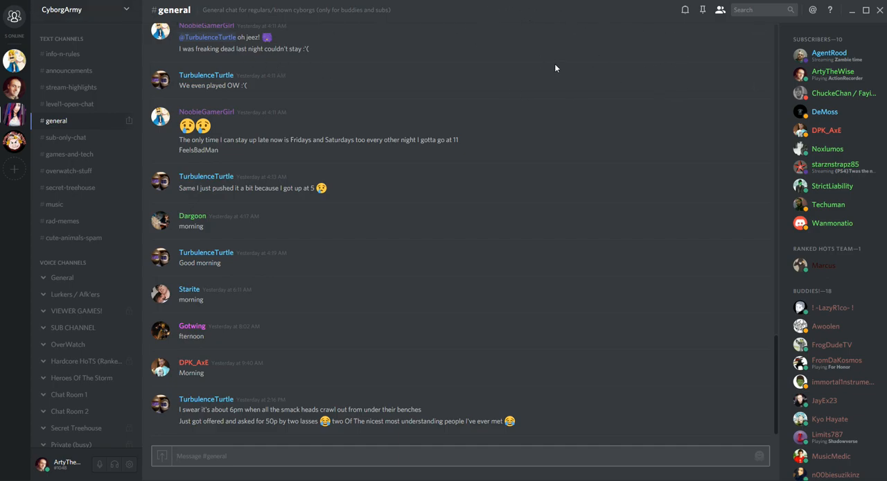
mouse_move(161, 387)
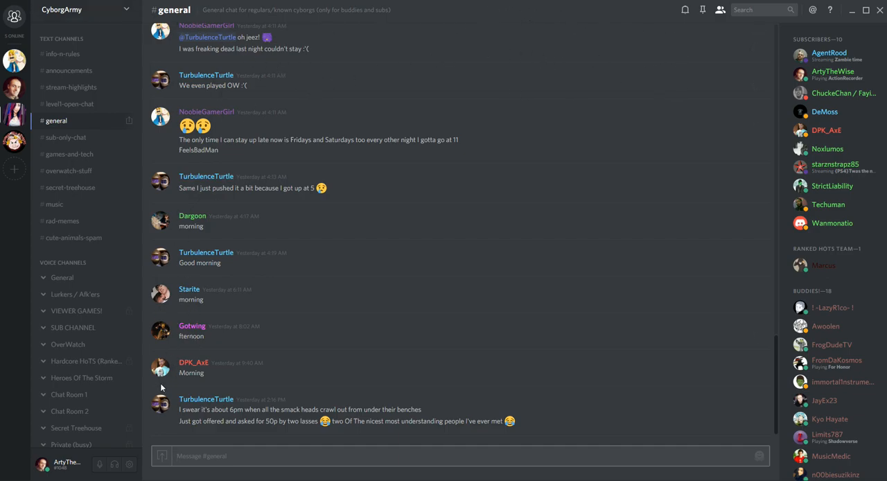
mouse_move(130, 464)
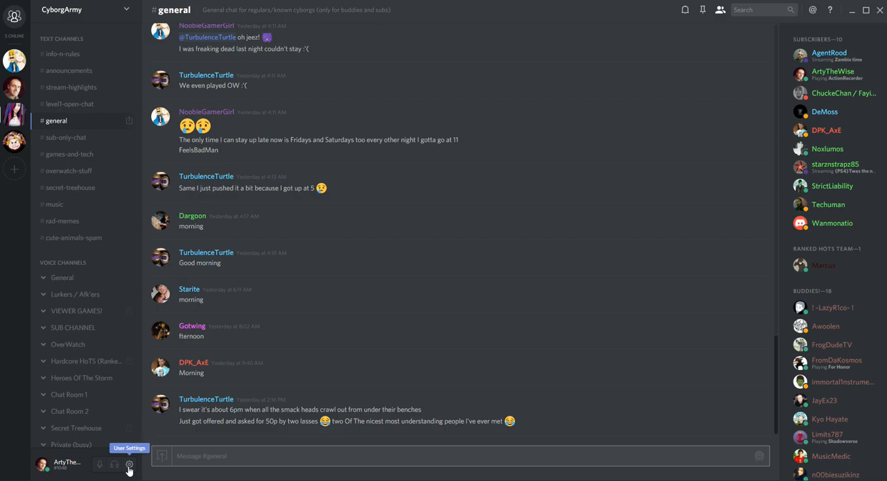
- Open Discord User Settings on the ArtyTheWise Account section
click(129, 464)
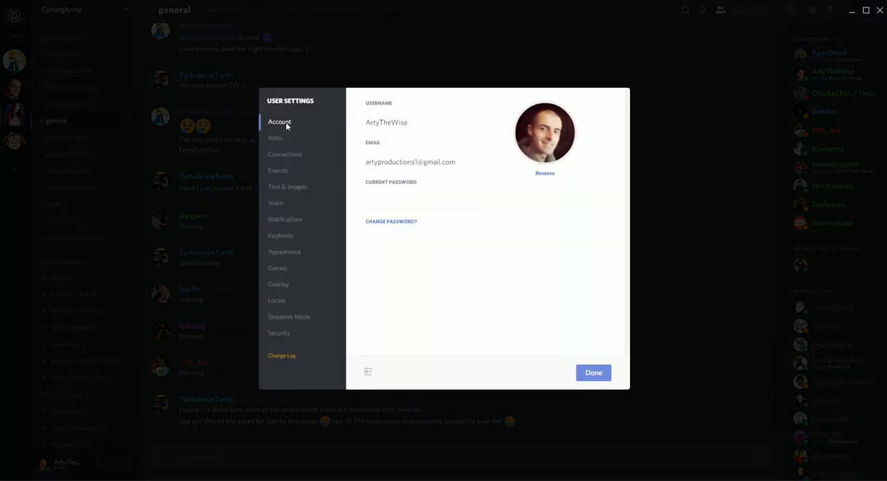
mouse_move(284, 154)
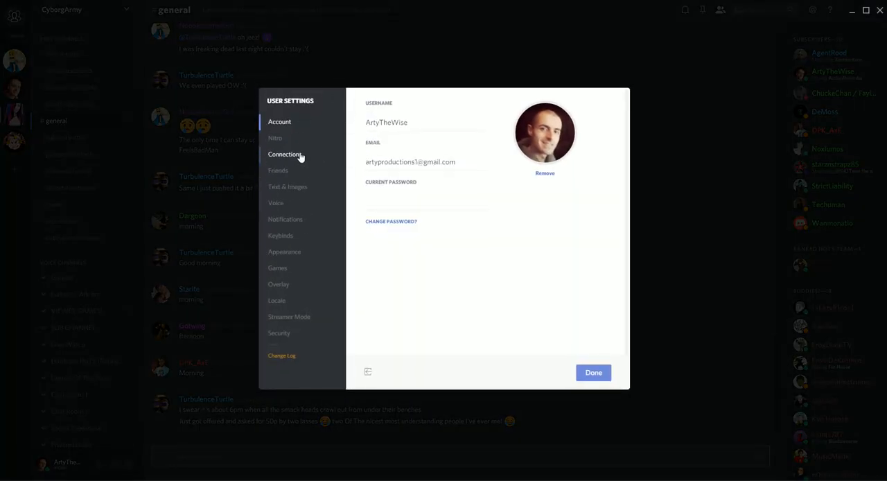
- Check Authorized Apps lists GameWisp and Airhorn Solutions, then close settings
click(284, 154)
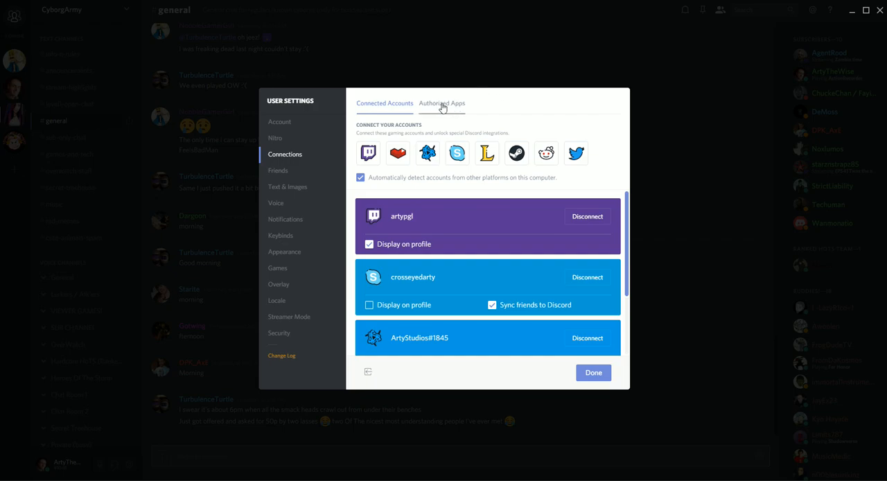
click(442, 103)
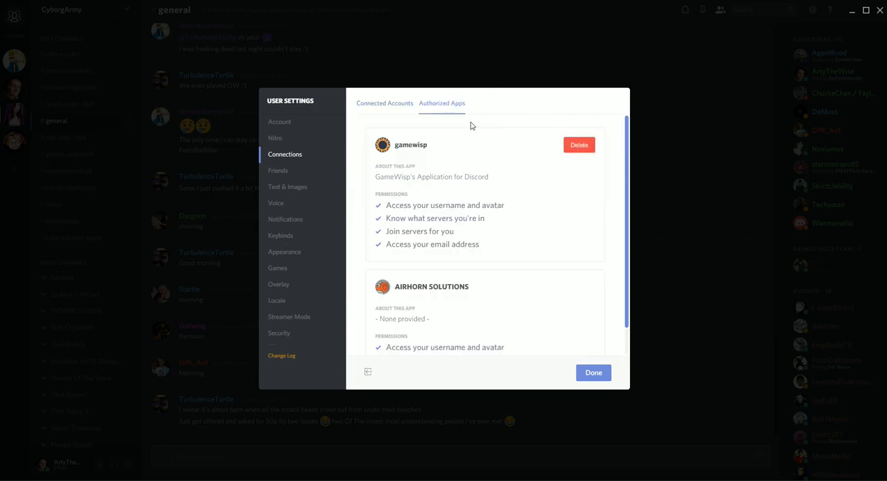
mouse_move(447, 149)
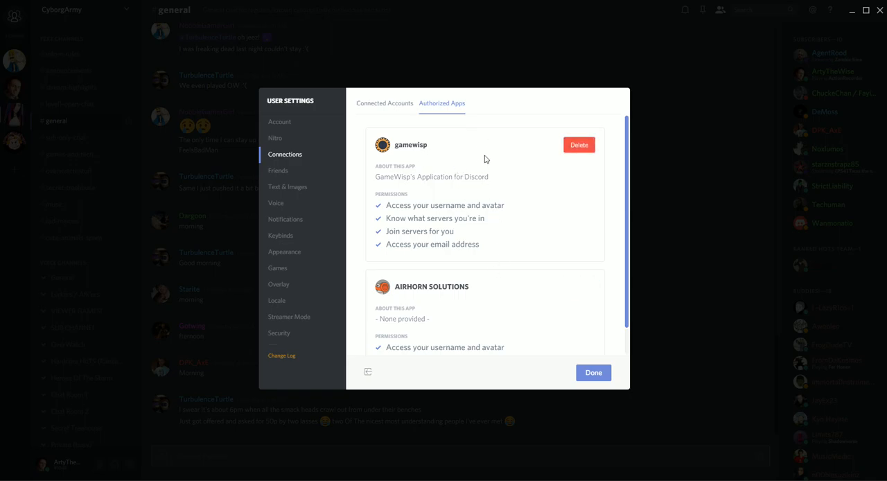
mouse_move(405, 125)
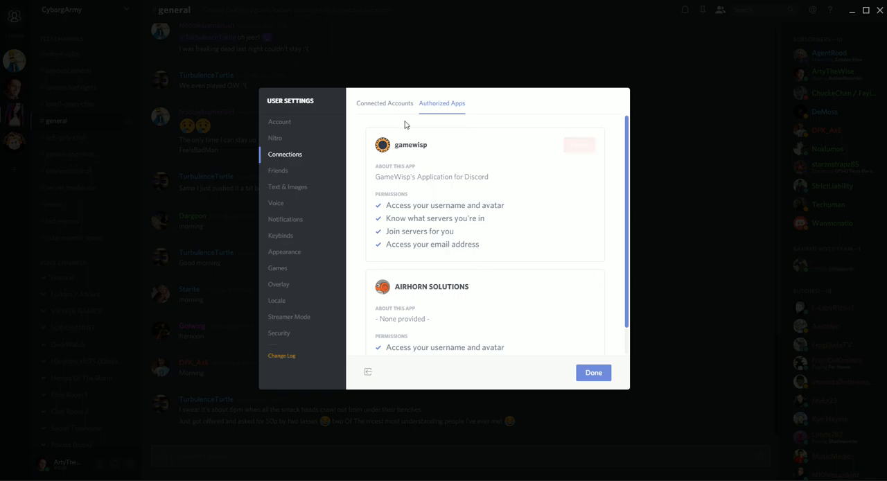
click(593, 372)
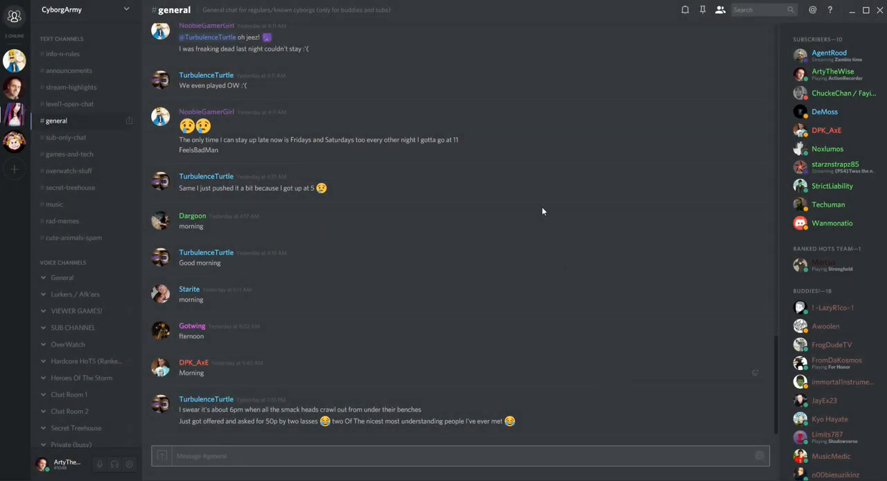
mouse_move(614, 105)
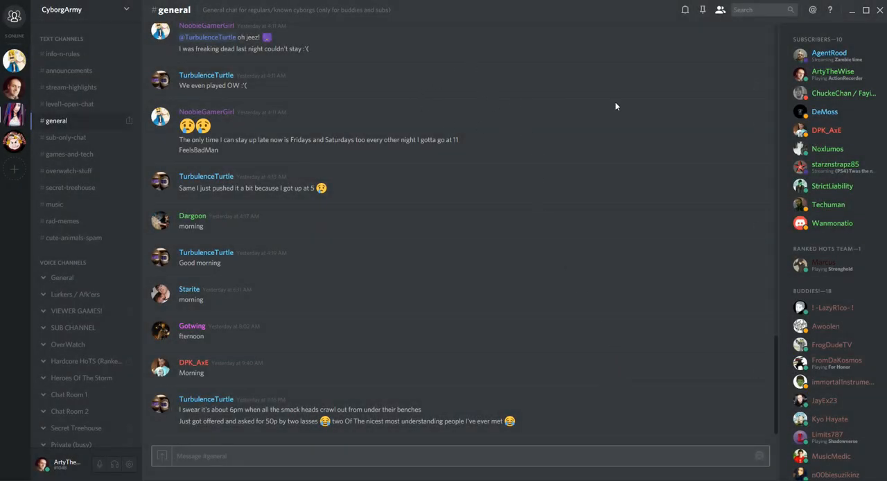
mouse_move(599, 193)
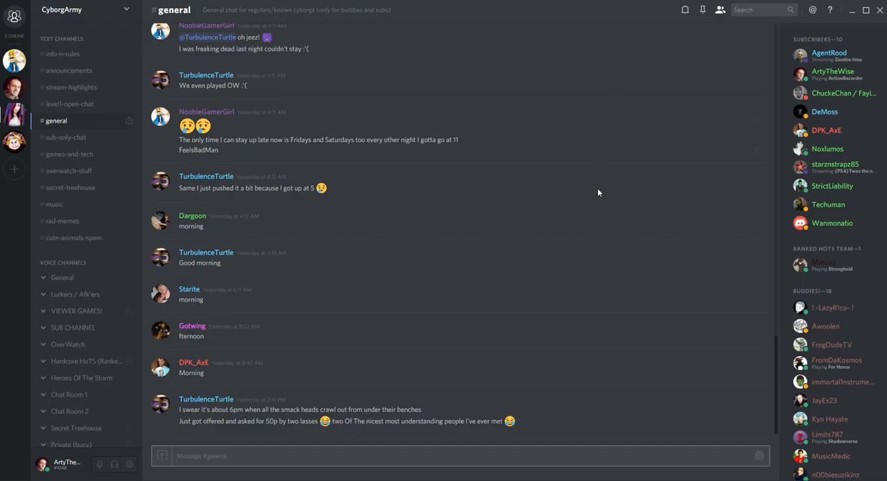